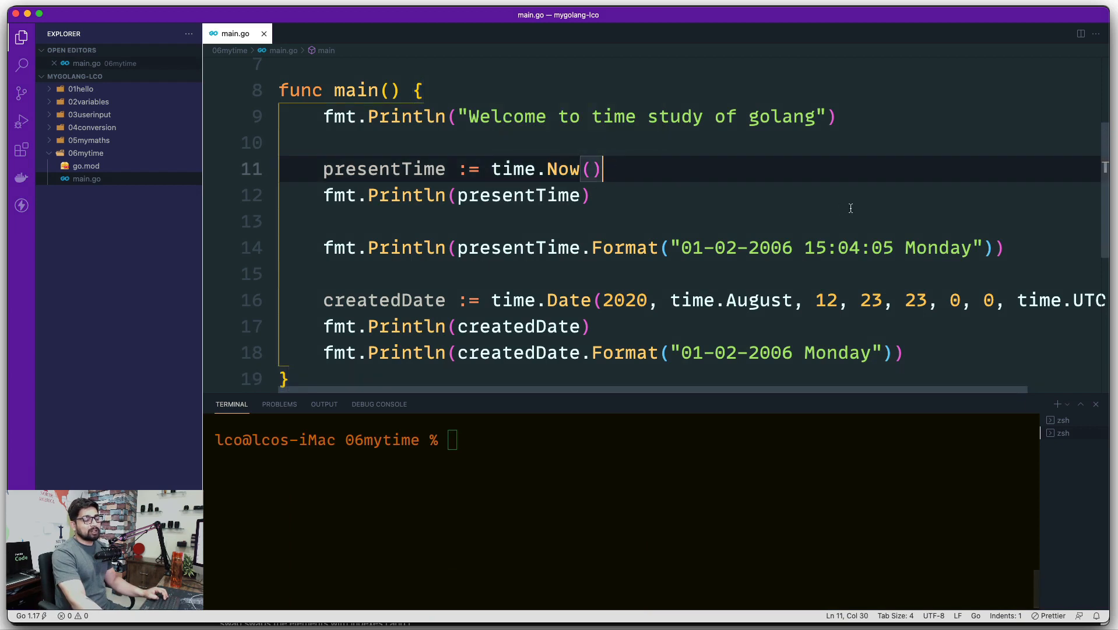
Step: Maximize the terminal panel so it fills the editor area
type(".")
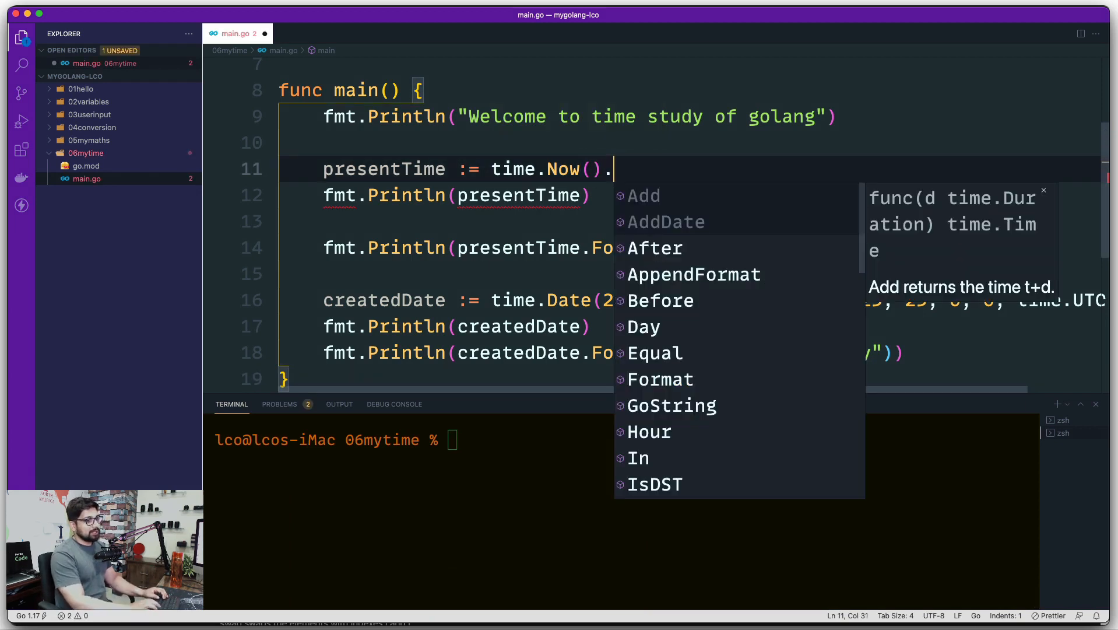
type("N")
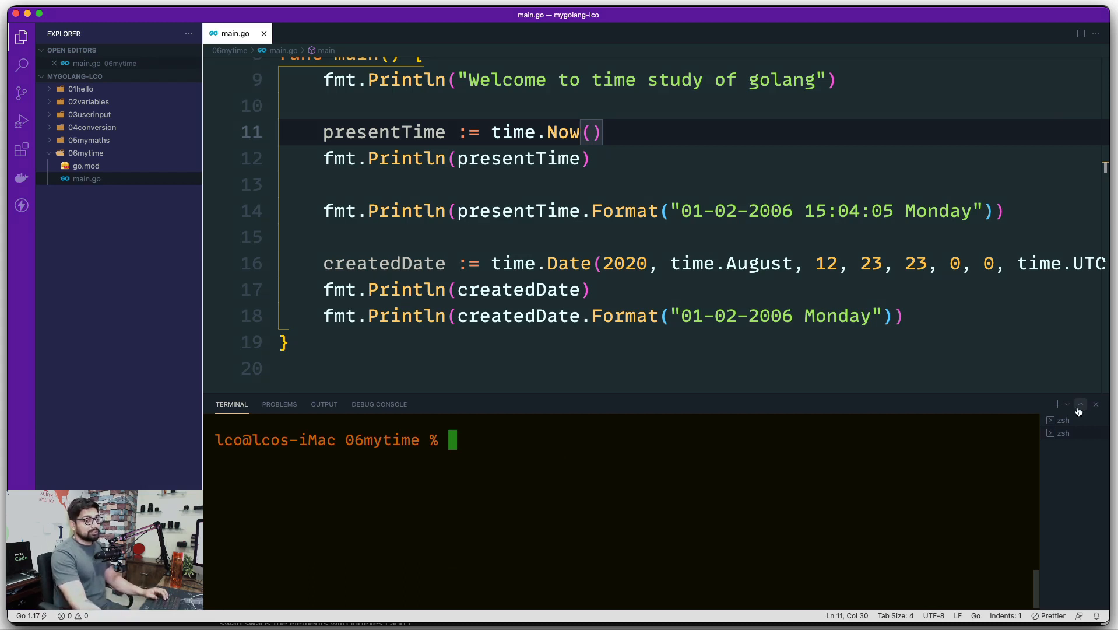
left_click(1080, 404)
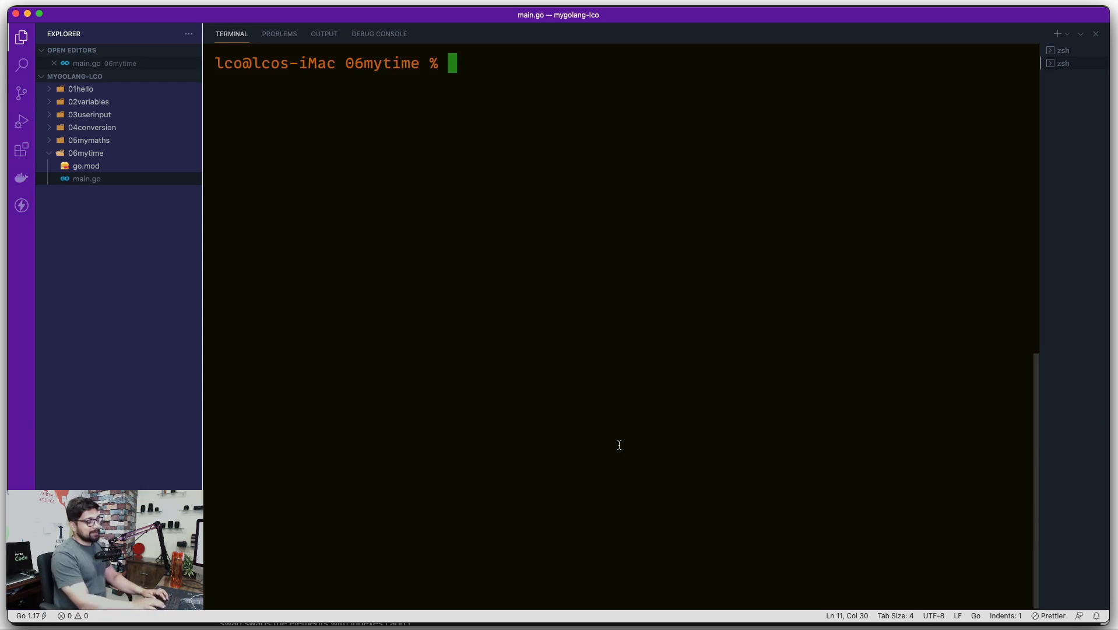
Step: Run go env to inspect GOOS and GOARCH, then clear the terminal
type("go enc")
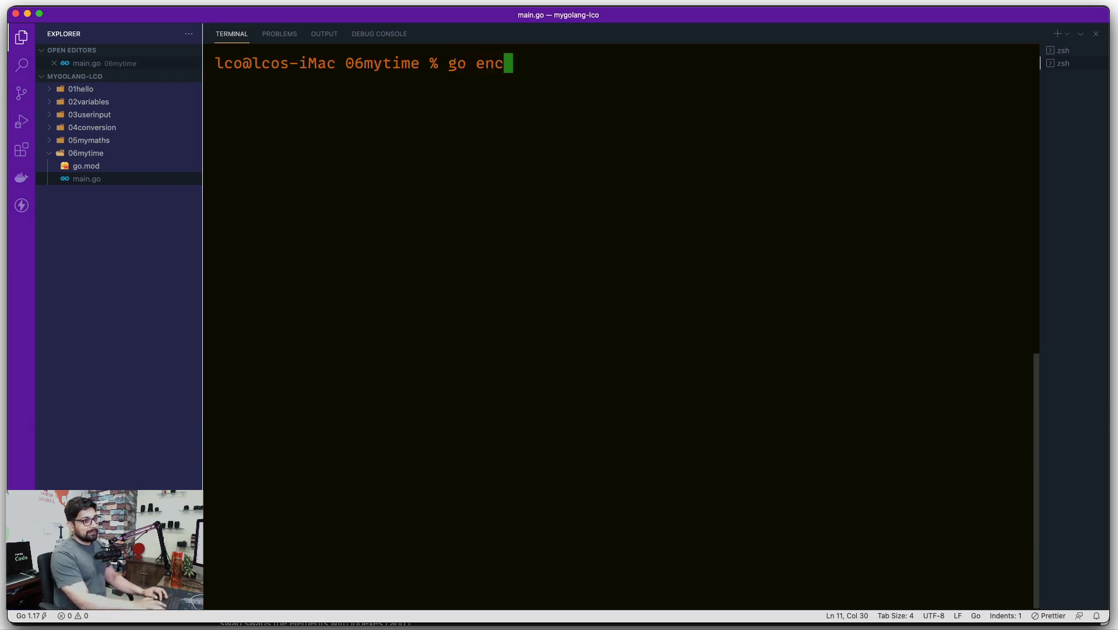
type("v")
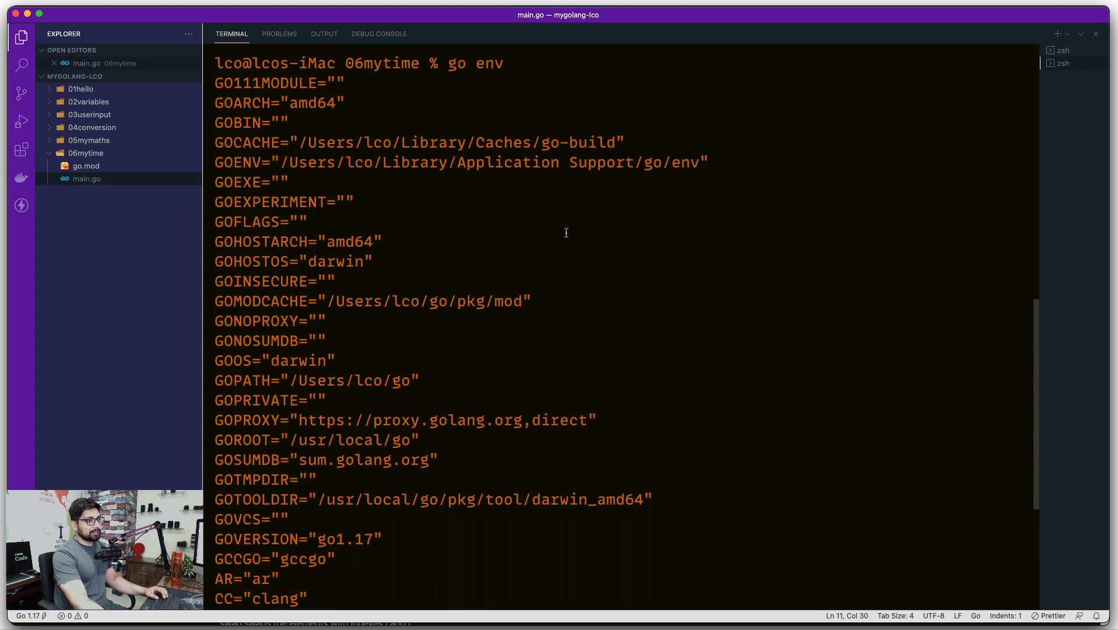
mouse_move(221, 74)
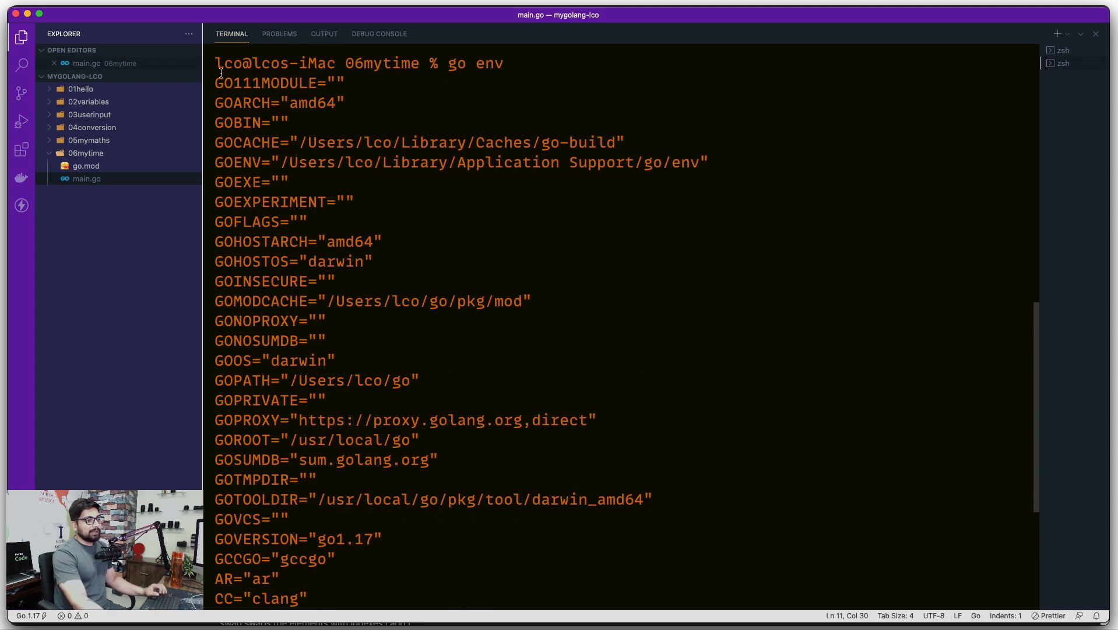
double_click(244, 102)
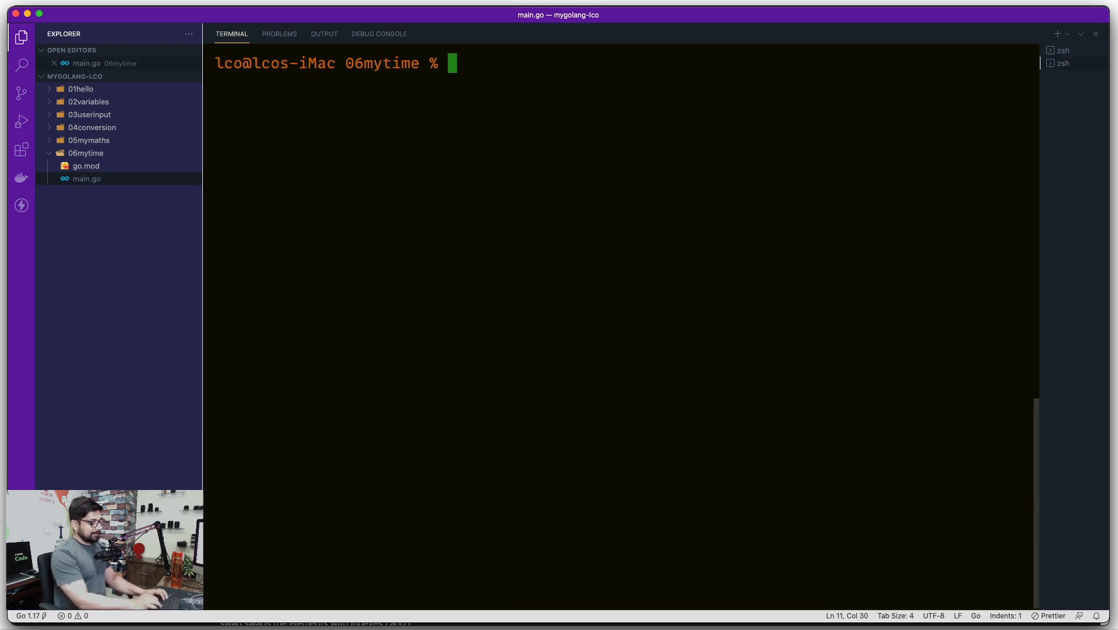
Step: Run GOOS="windows" go build to produce mytime.exe in 06mytime
type("go")
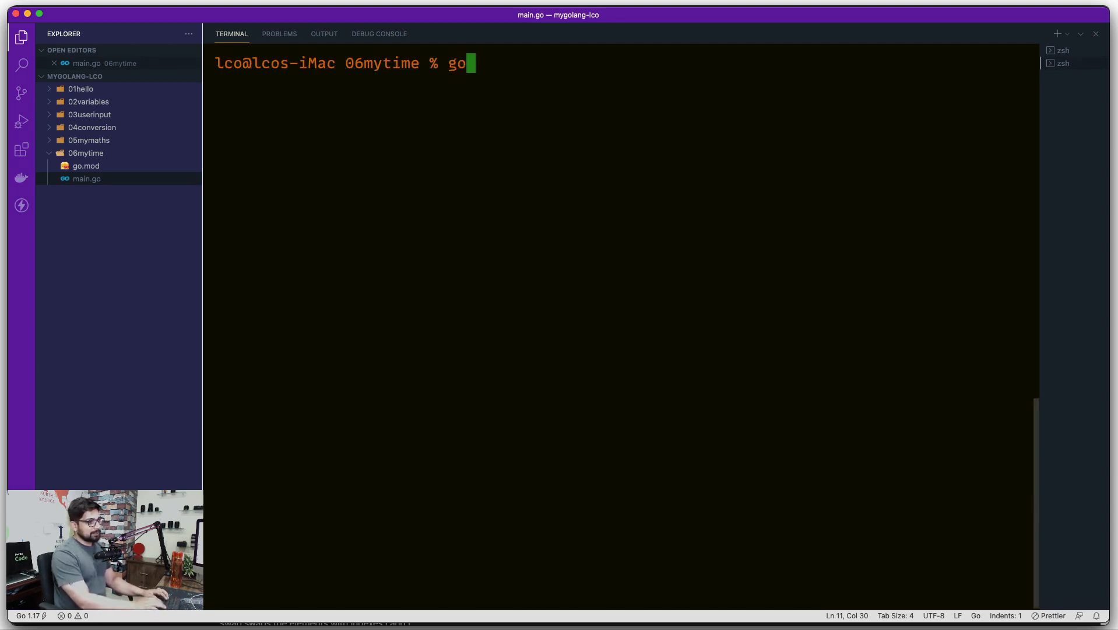
type("build")
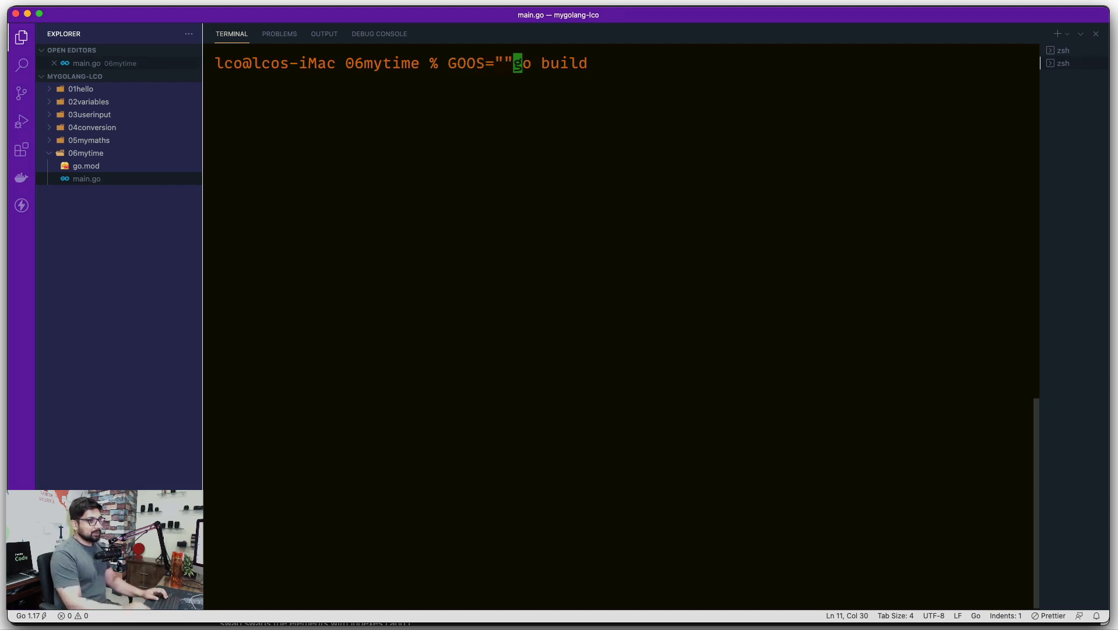
type("wind")
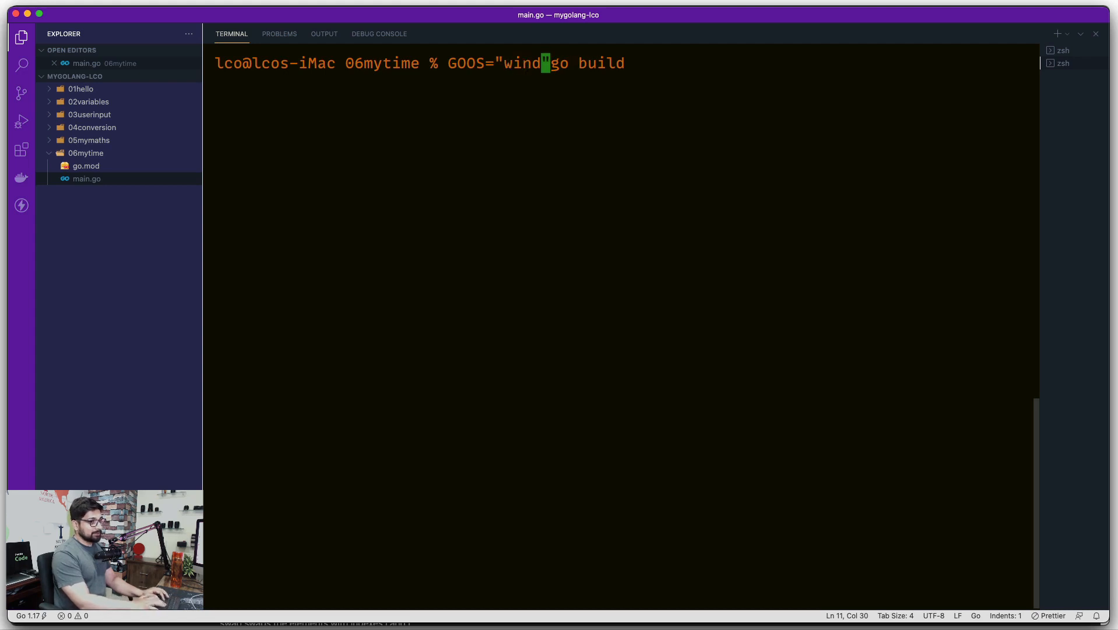
type("ows")
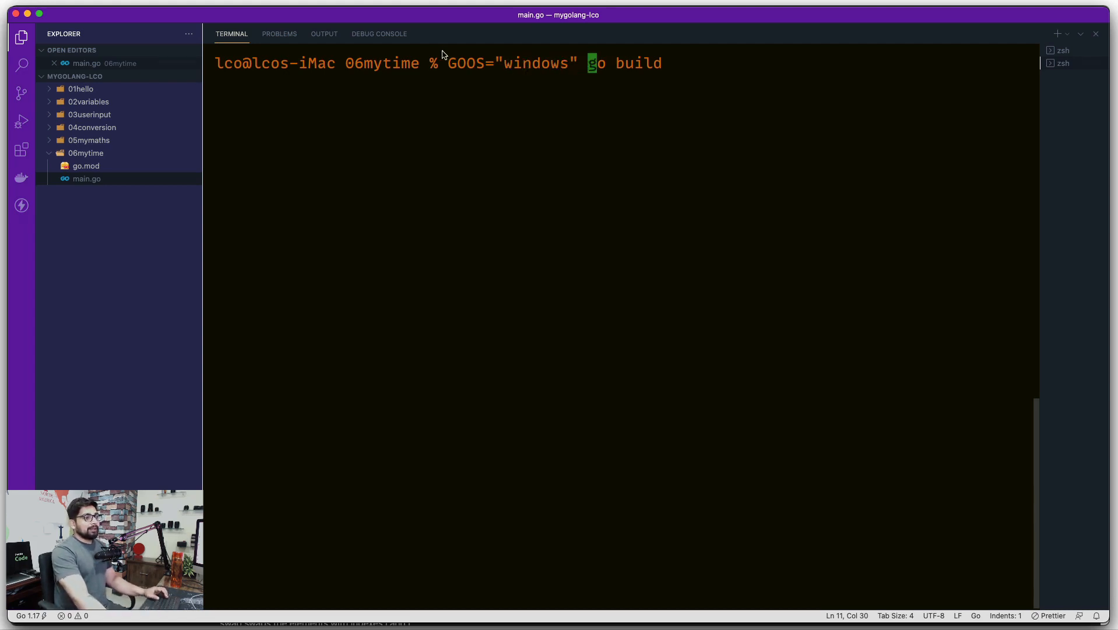
double_click(538, 63)
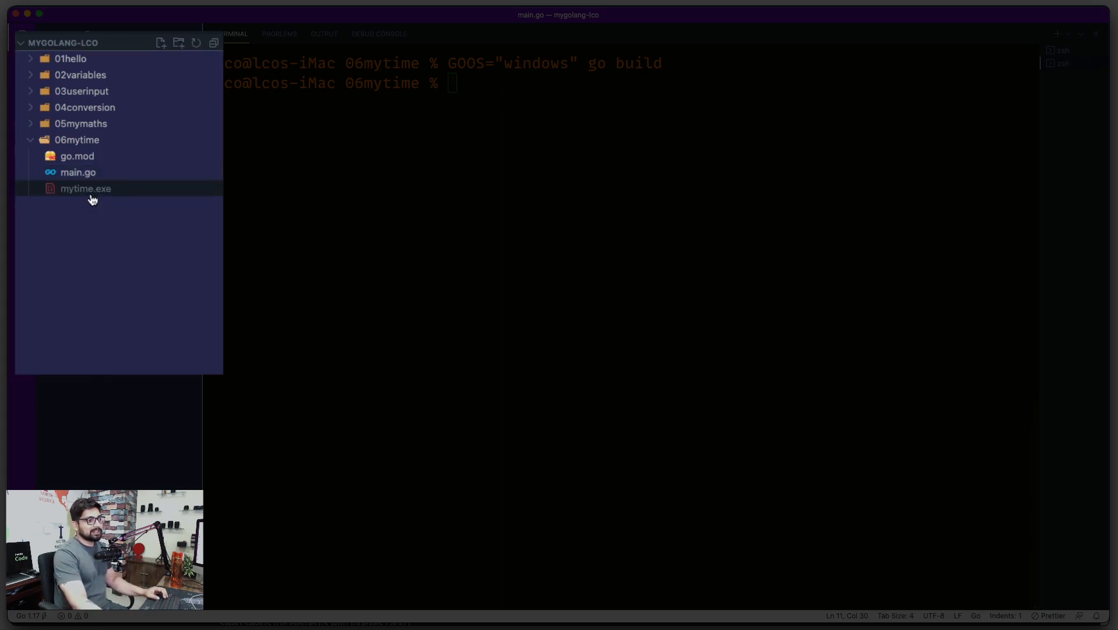
mouse_move(85, 188)
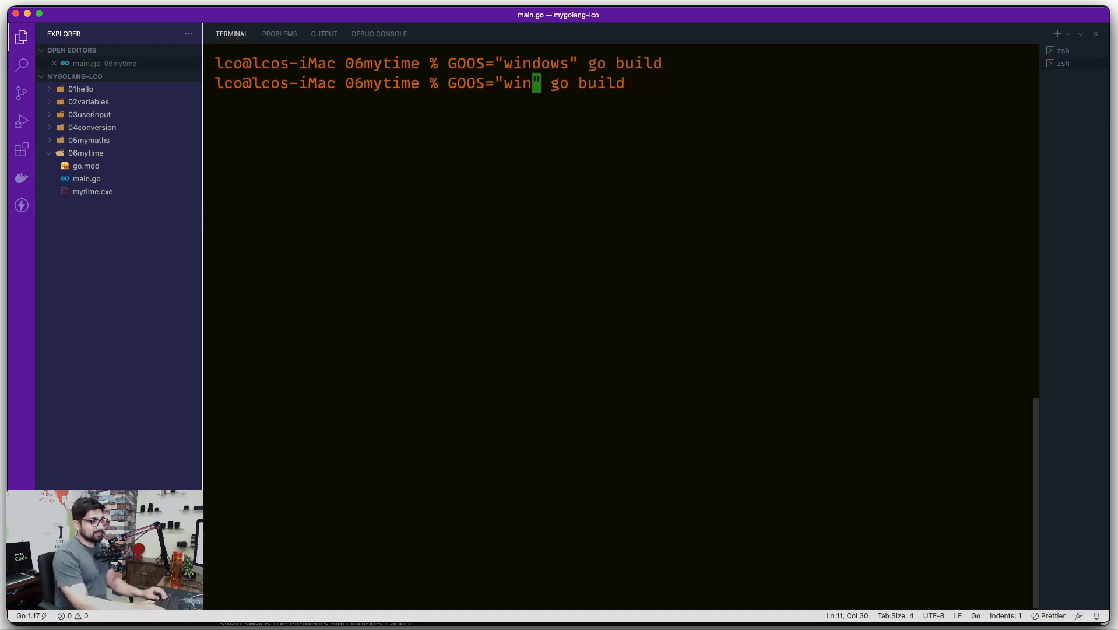
Step: Rebuild with GOOS="linux", producing a mytime binary alongside mytime.exe
type("darwi")
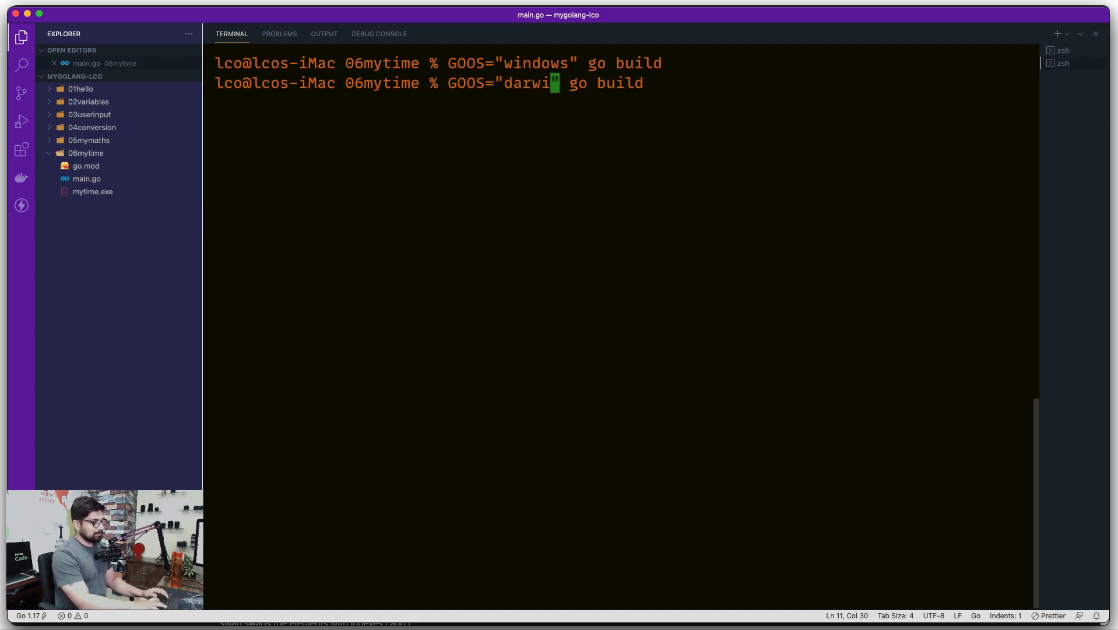
type("n")
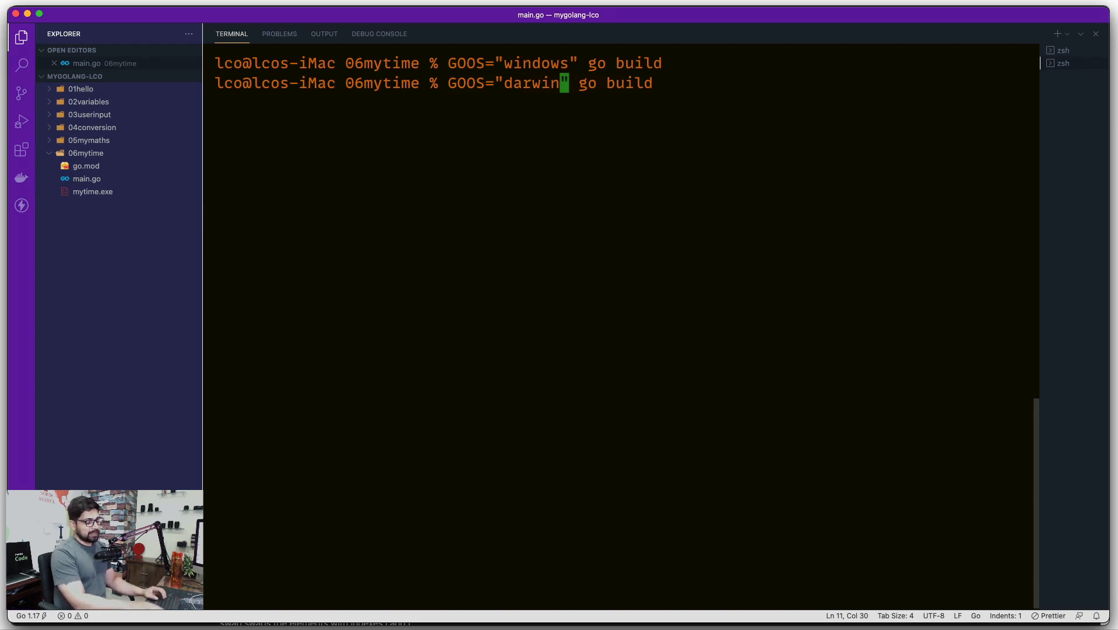
key("Backspace")
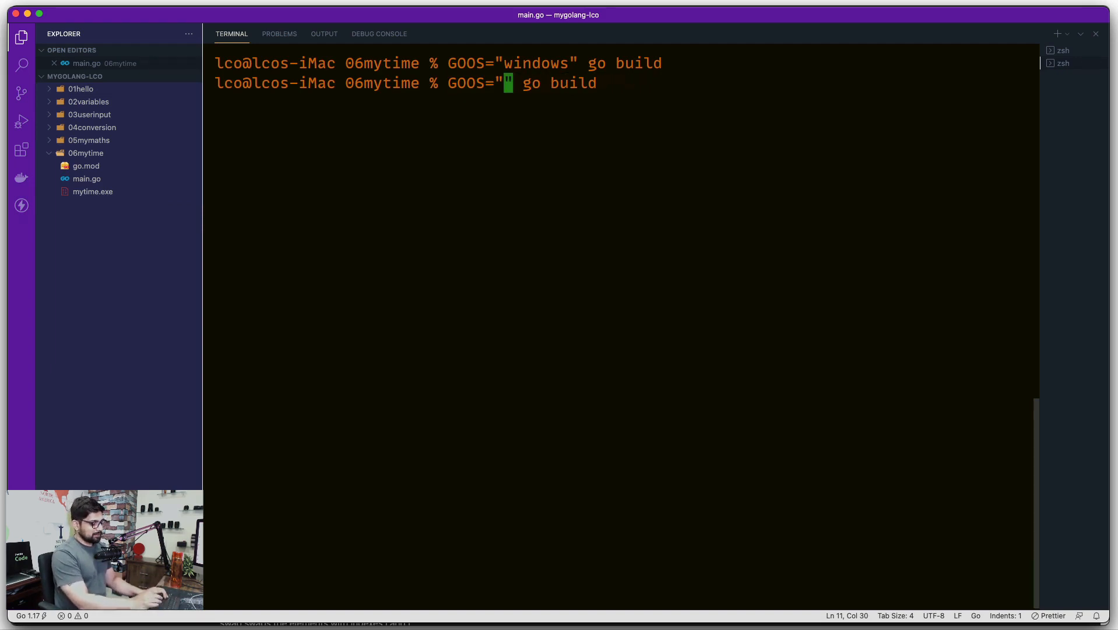
type("linux")
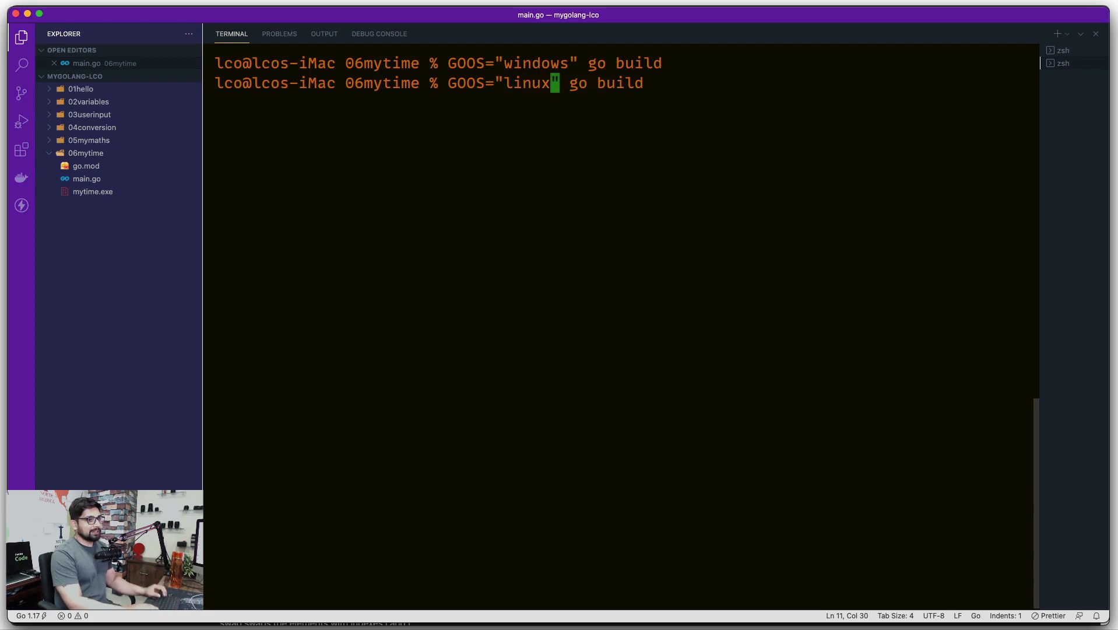
key("enter")
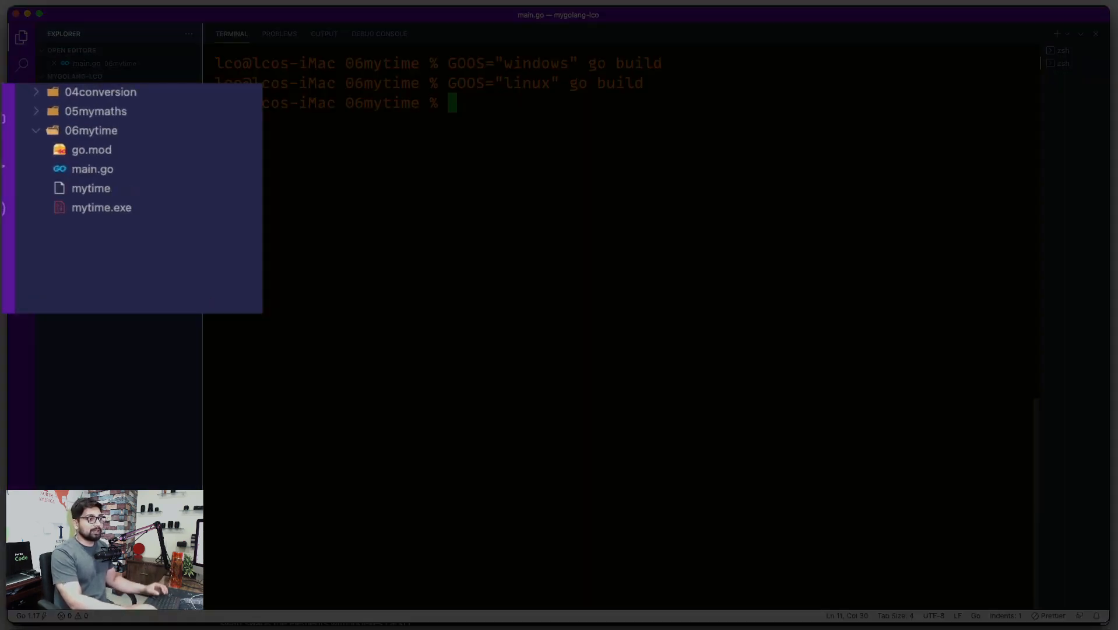
left_click(90, 188)
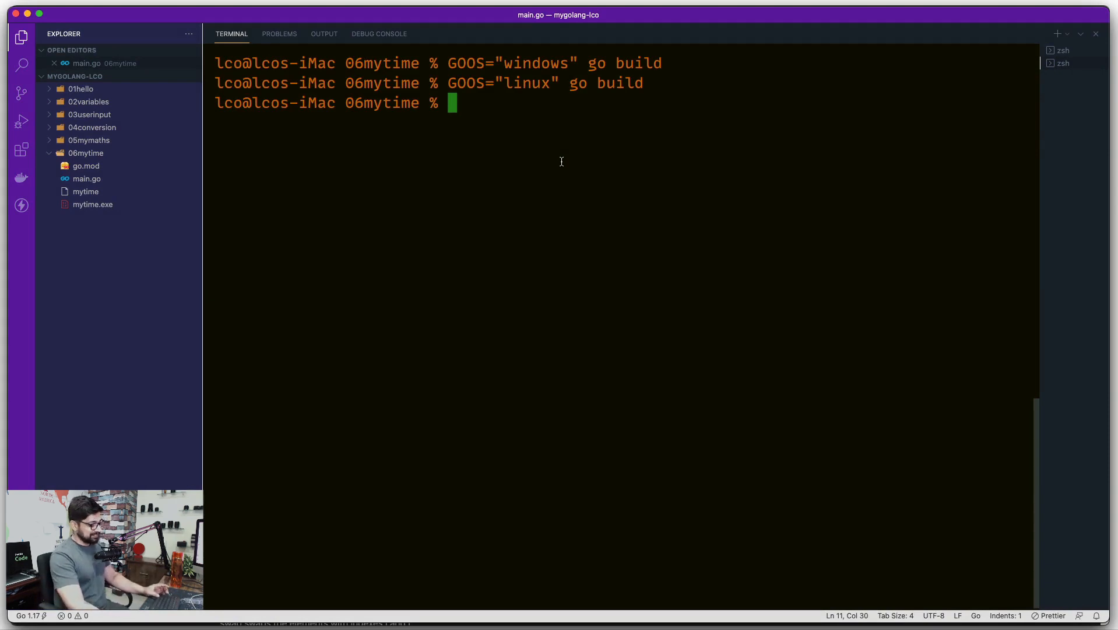
mouse_move(526, 166)
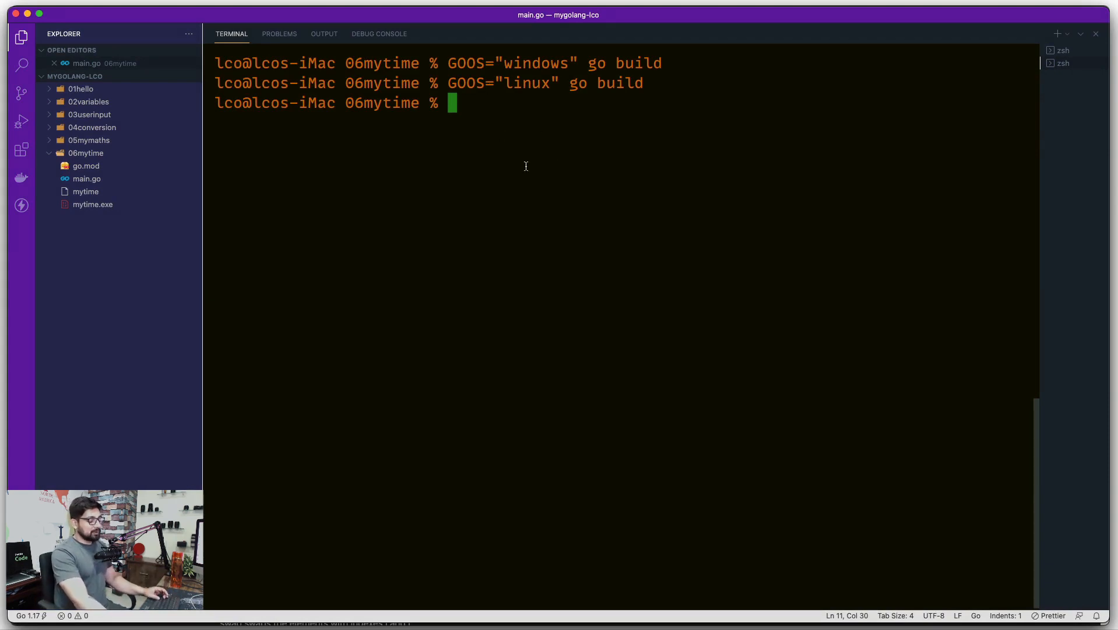
Step: Run go env again to confirm GOOS remains darwin
type("go env")
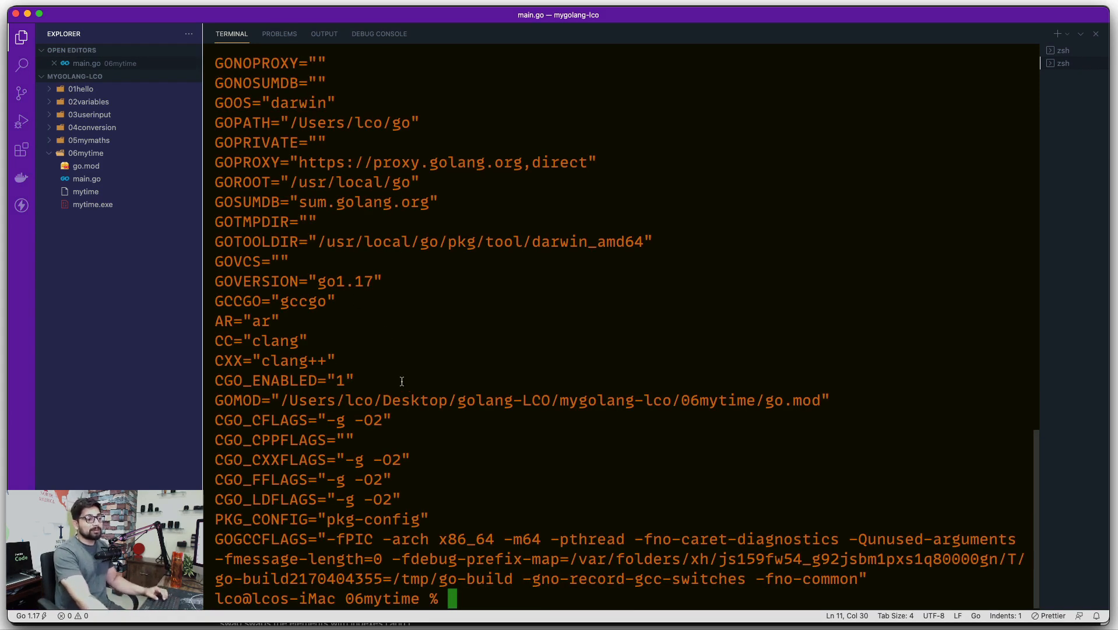
mouse_move(473, 313)
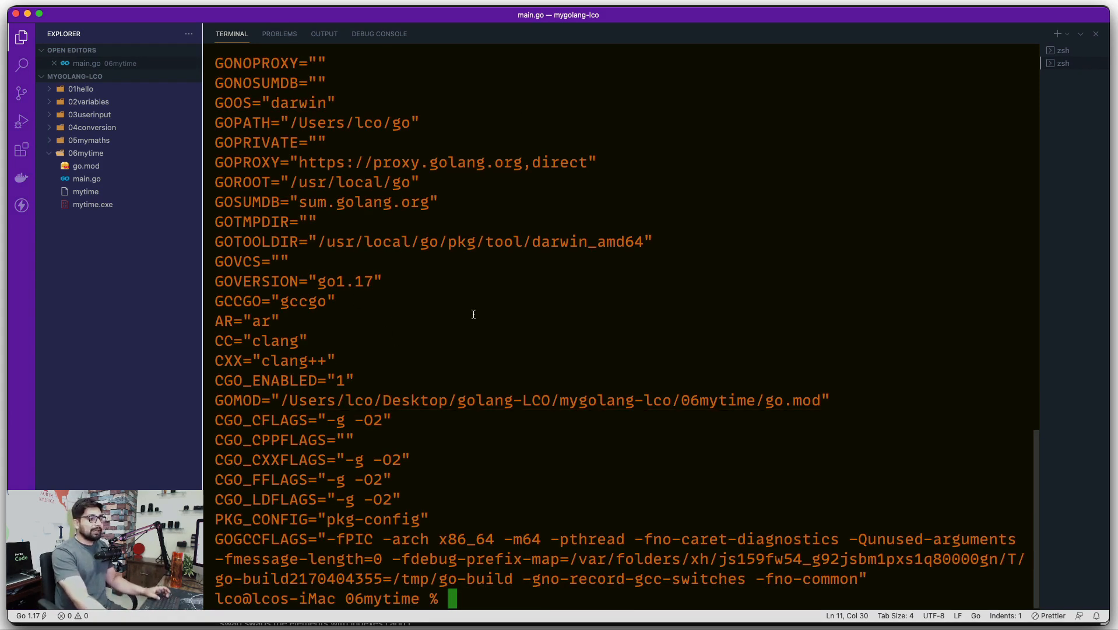